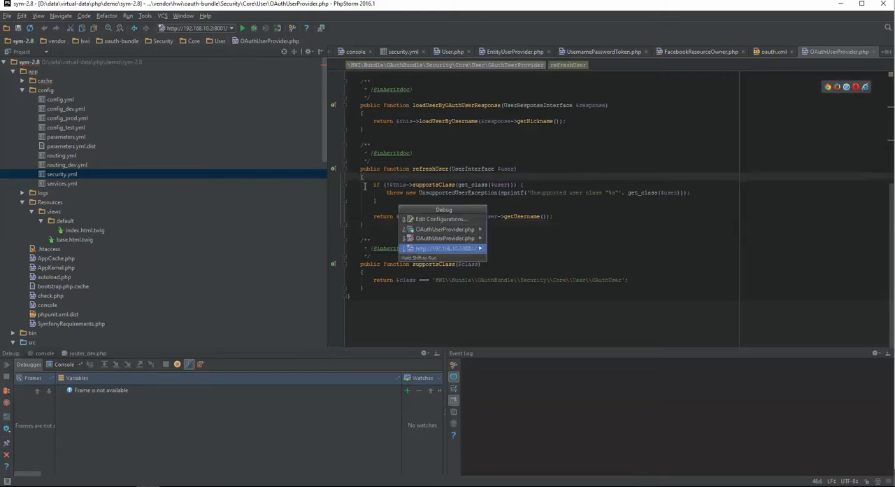
Step: Edit ~/.bashrc in the PHP-DEV VM with sudo vim and move to the end of the file
left_click(441, 219)
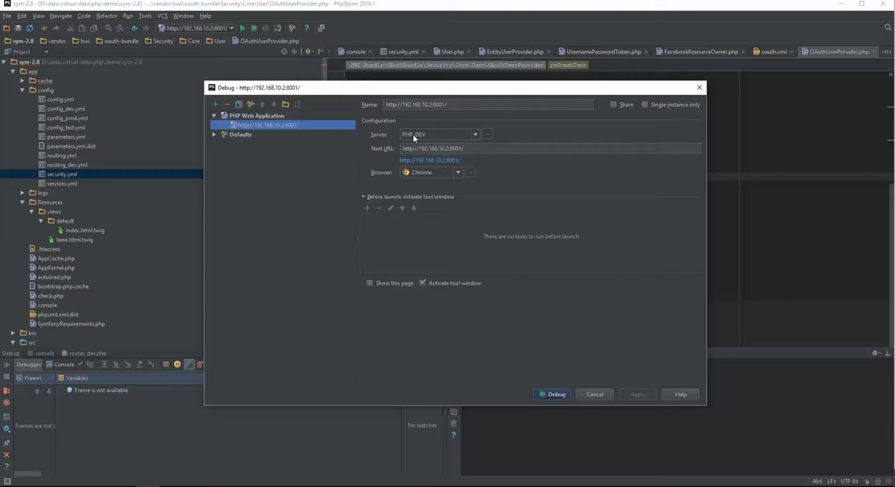
mouse_move(431, 140)
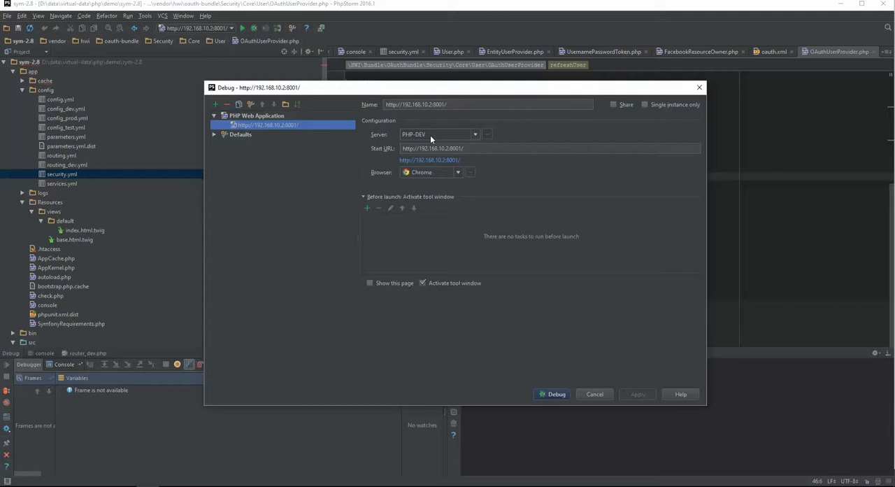
mouse_move(431, 137)
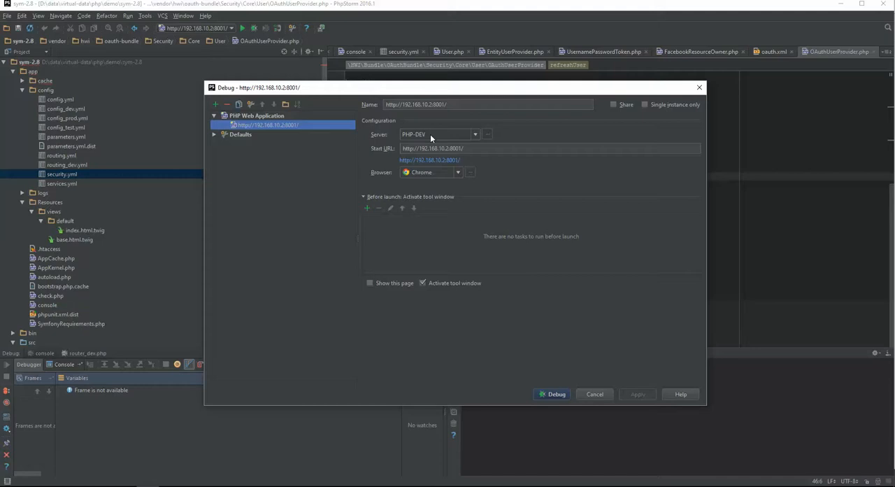
mouse_move(609, 421)
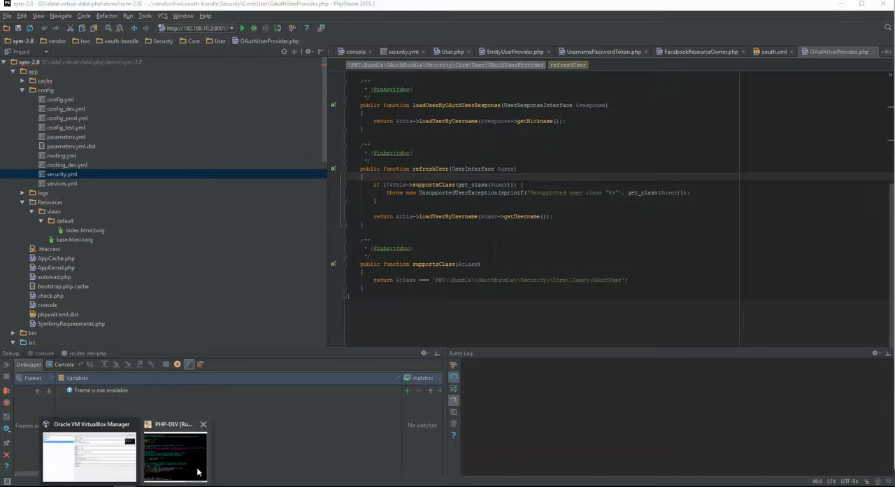
left_click(175, 455)
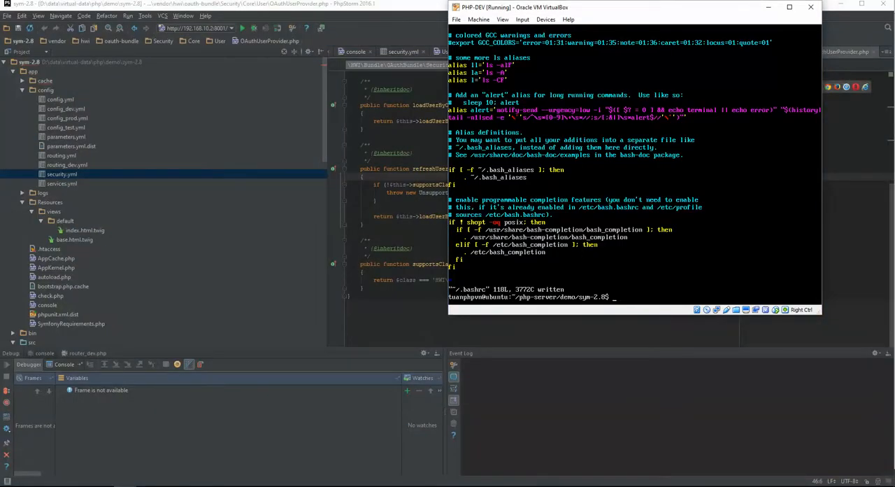
type("sudo vim ~/.bashrc")
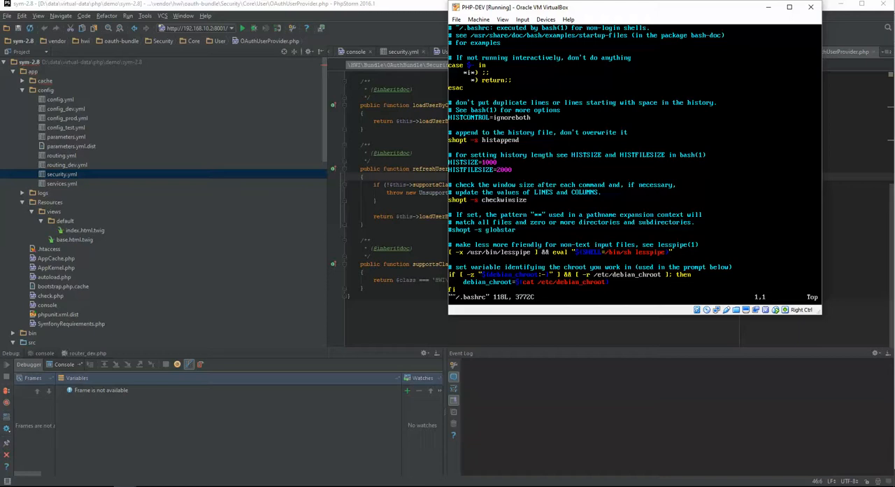
scroll("down", 3)
type("EX")
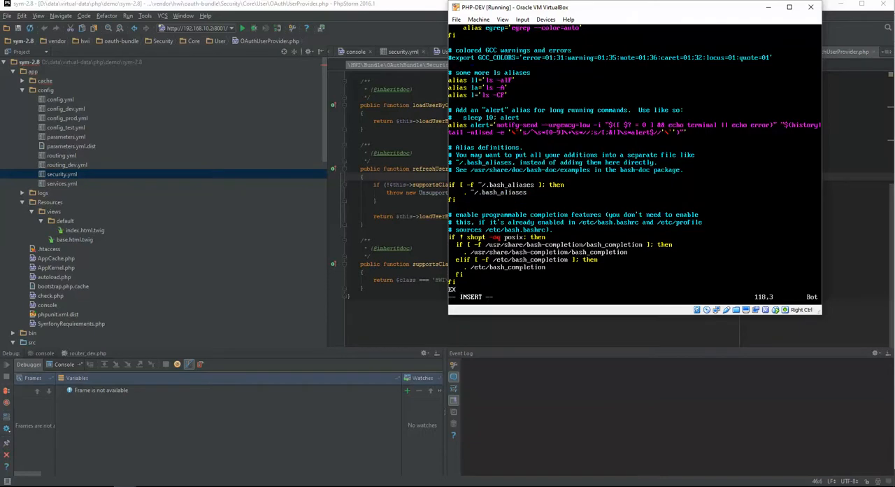
scroll("down", 3)
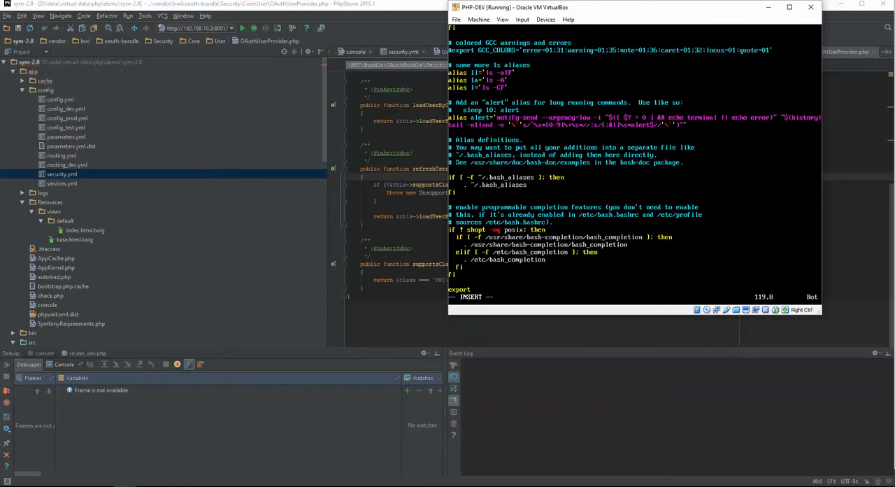
Step: Add export PHP_IDE_CONFIG="serverName=PHP-DEV" as the last line of .bashrc
type("php")
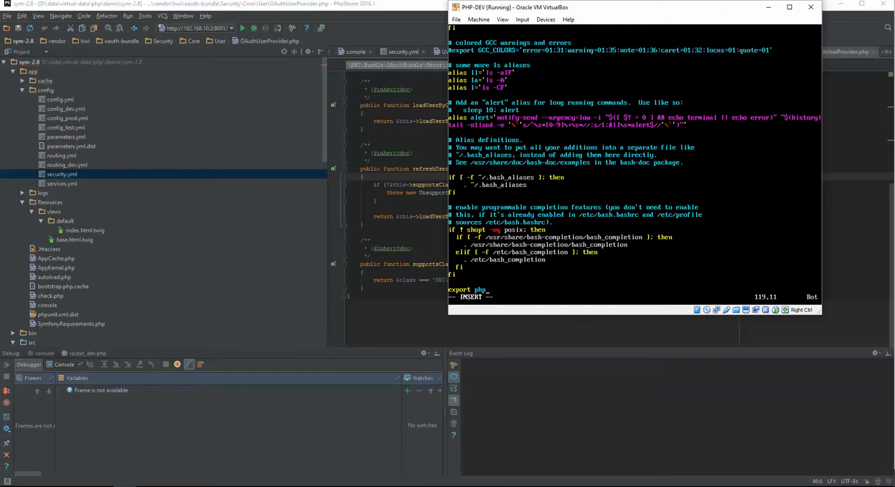
type("PHP")
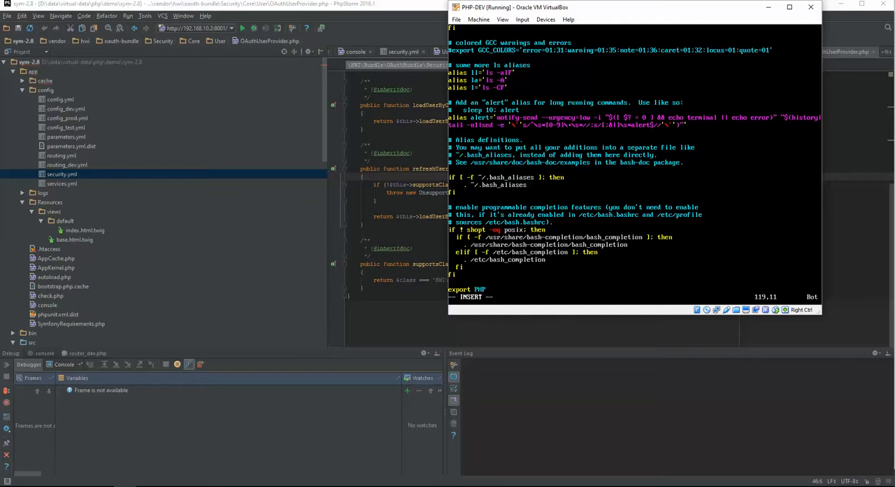
type("_IDE_CONFIG=\"")
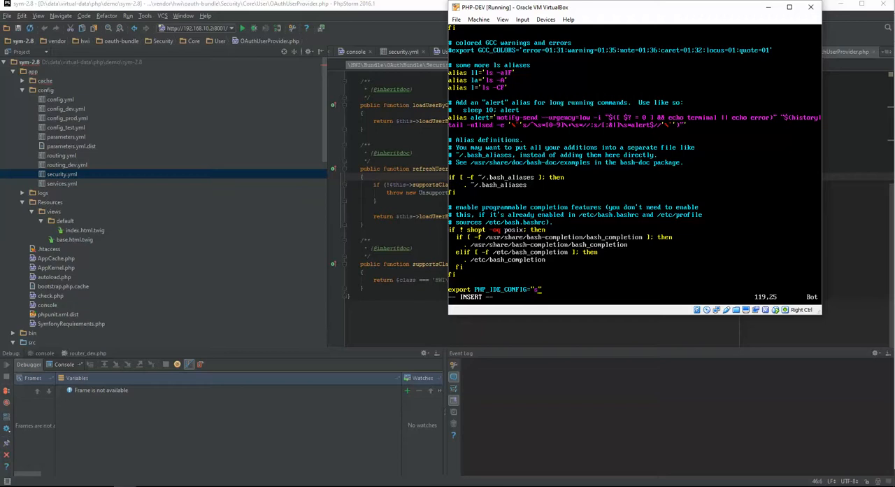
type("serverName=")
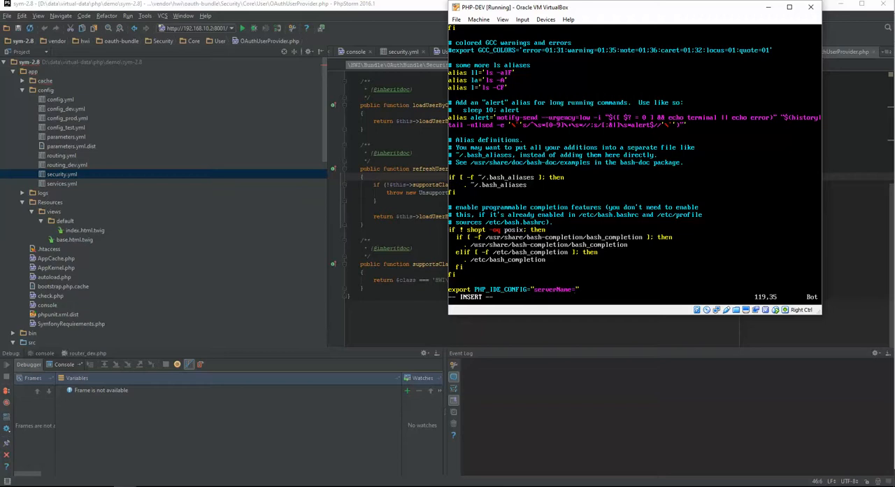
type("PHP-DEV")
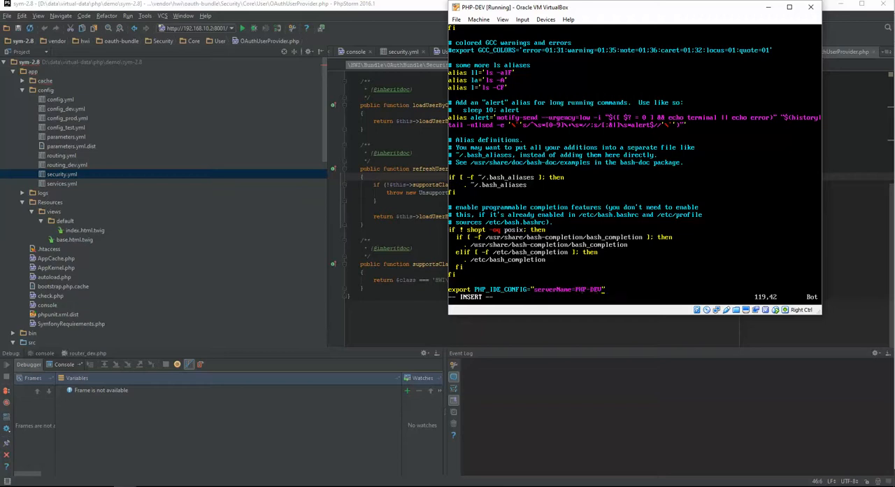
key("Escape")
type("source")
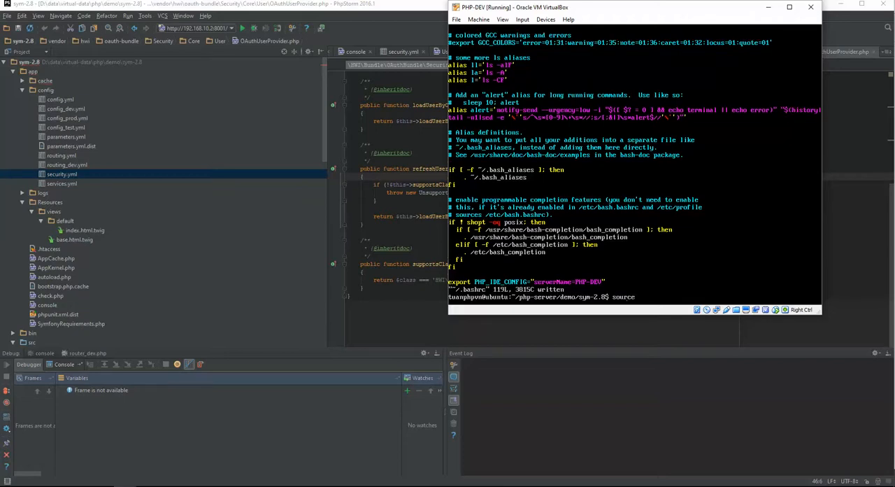
Step: Save .bashrc, re-source it and echo $PHP_IDE_CONFIG to confirm the value
type("~/.bashrc")
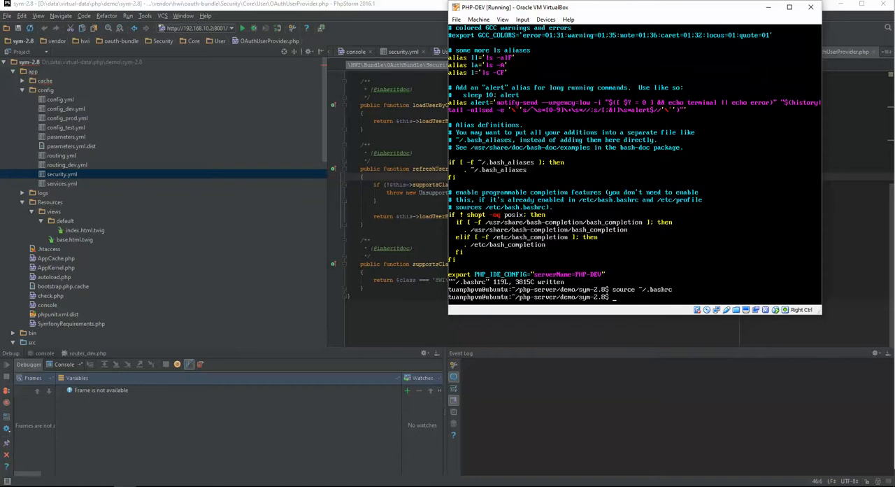
type("echo $PHP_IDE_CONFIG")
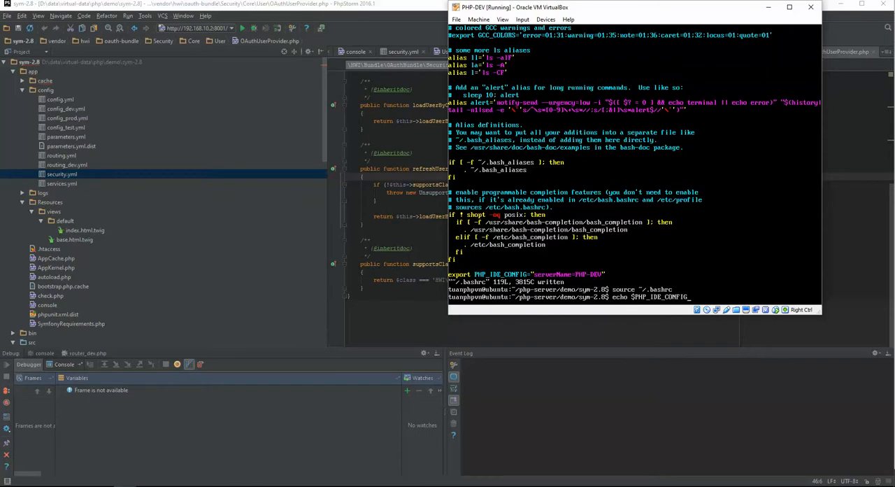
key("Return")
type("app")
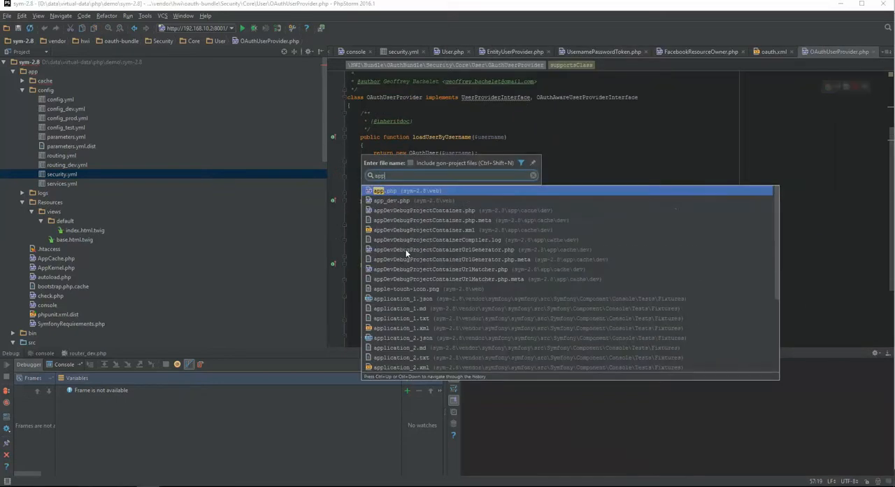
Step: Breakpoint the $kernel->loadClassCache() line in app_dev.php
left_click(392, 200)
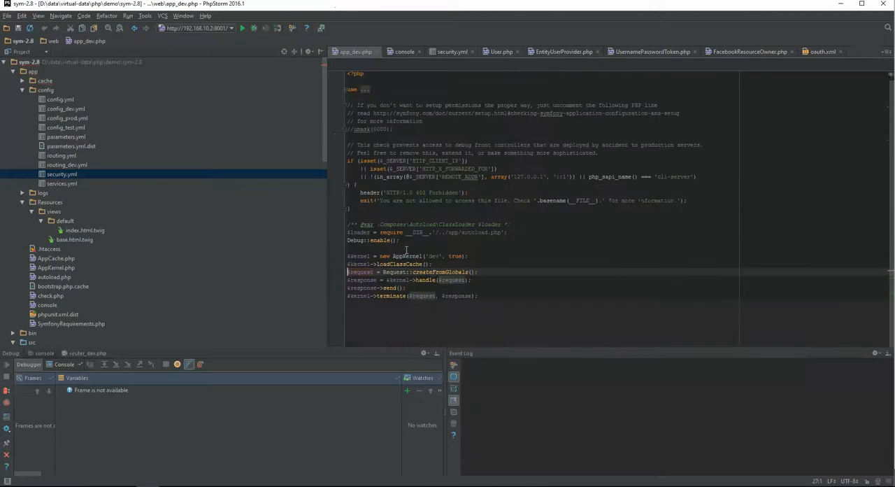
left_click(333, 263)
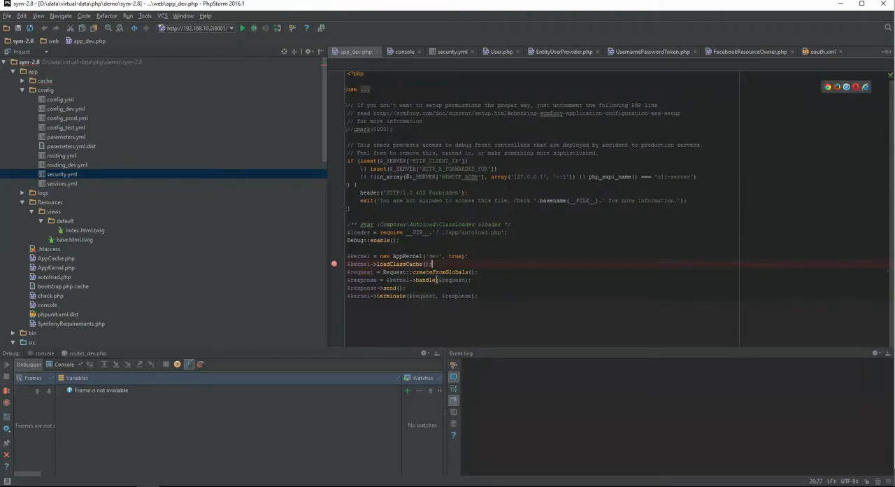